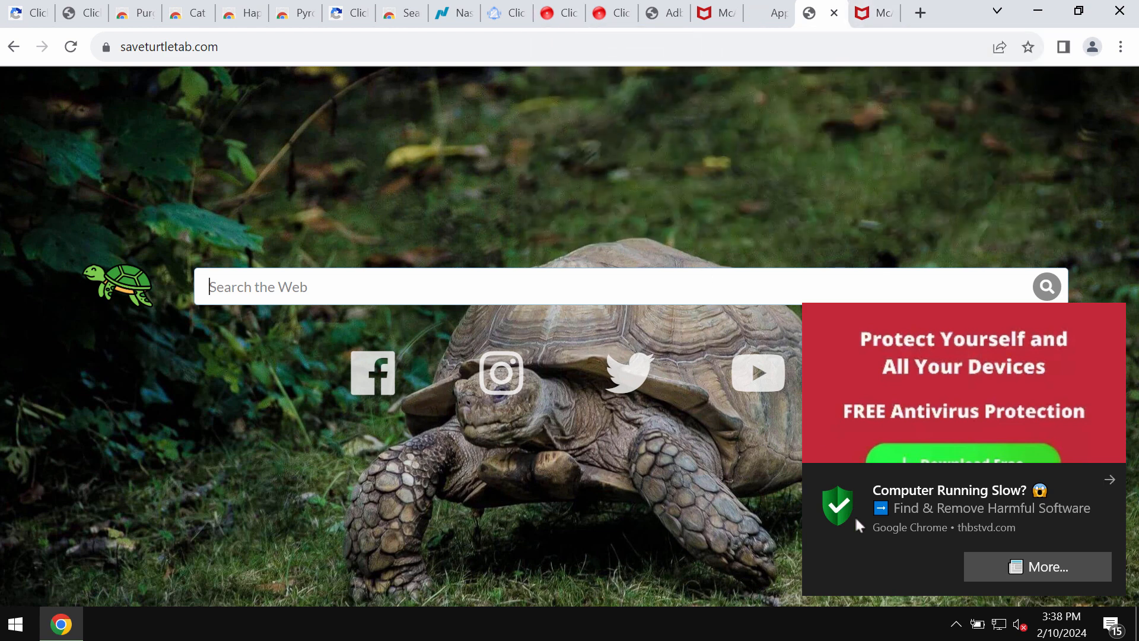
mouse_move(980, 281)
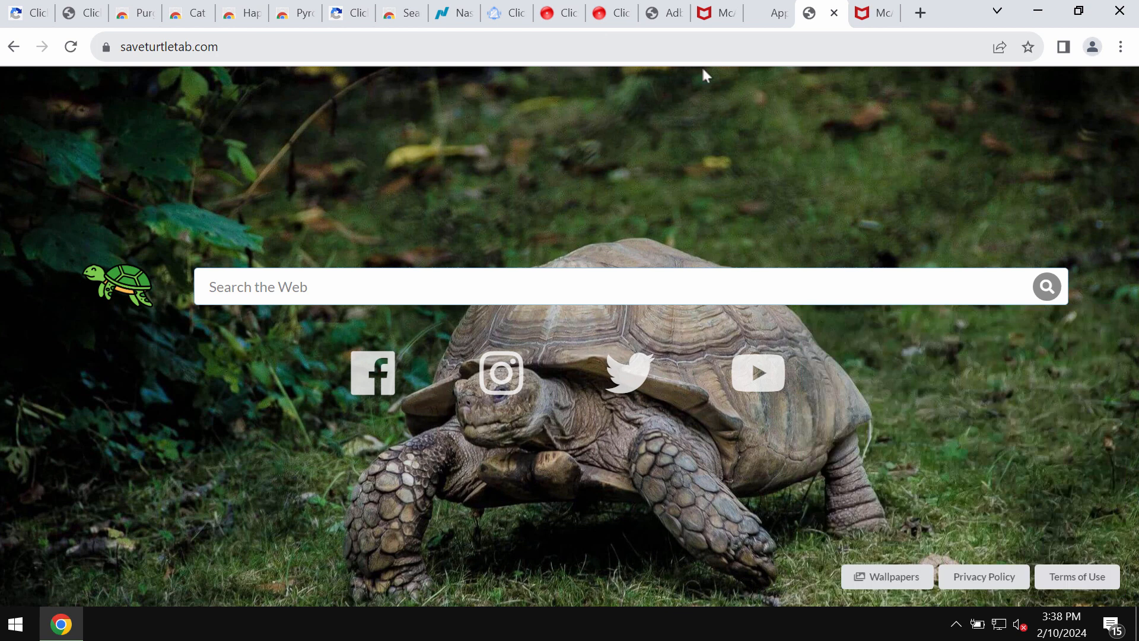
Restore down the Chrome window showing the saveturtletab.com start page
click(1081, 12)
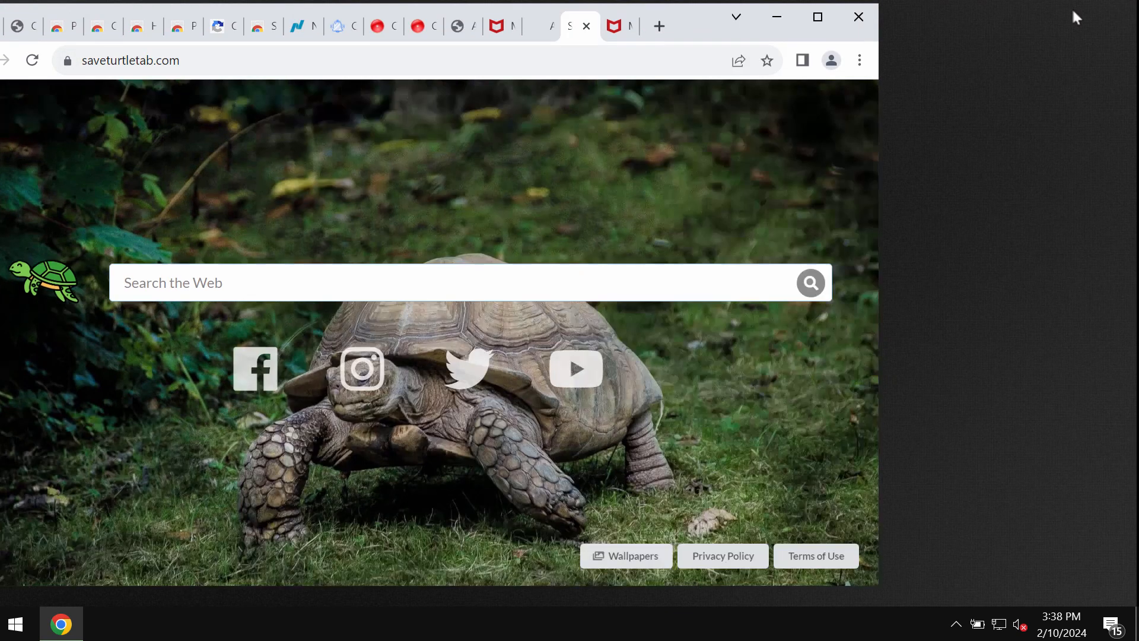
Go to Manage Extensions from Chrome's three-dot menu
click(860, 59)
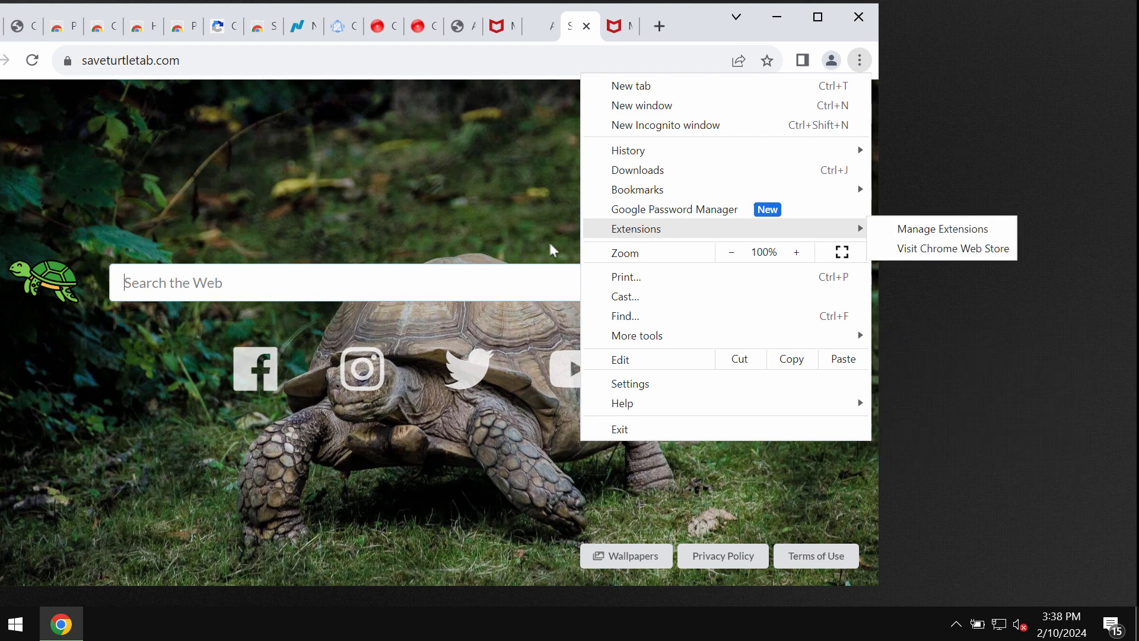
click(943, 228)
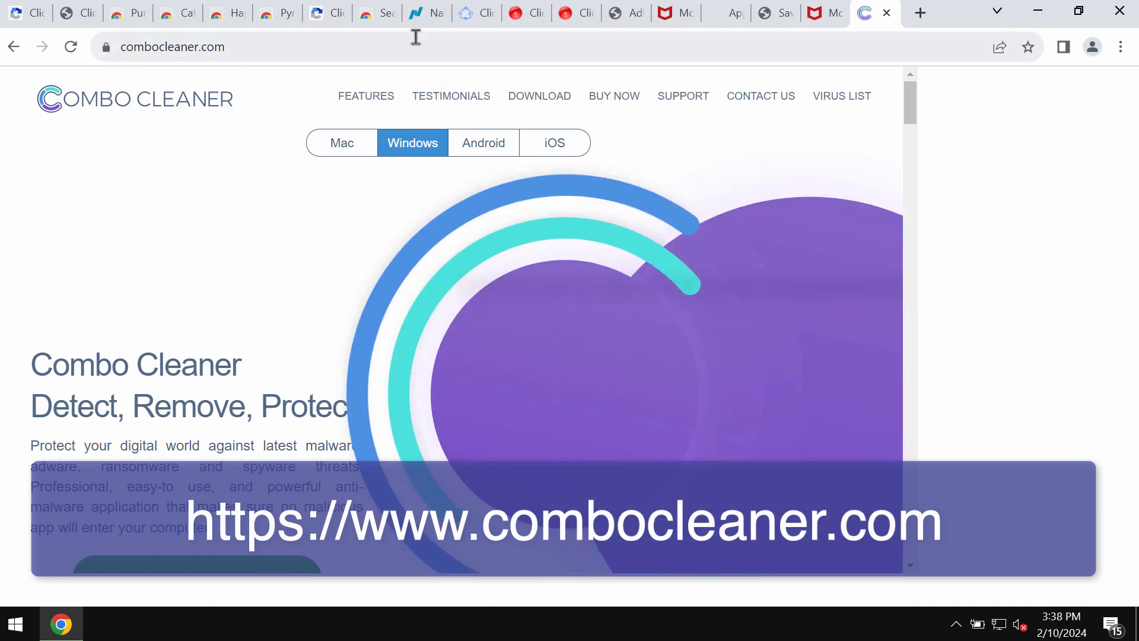
mouse_move(427, 13)
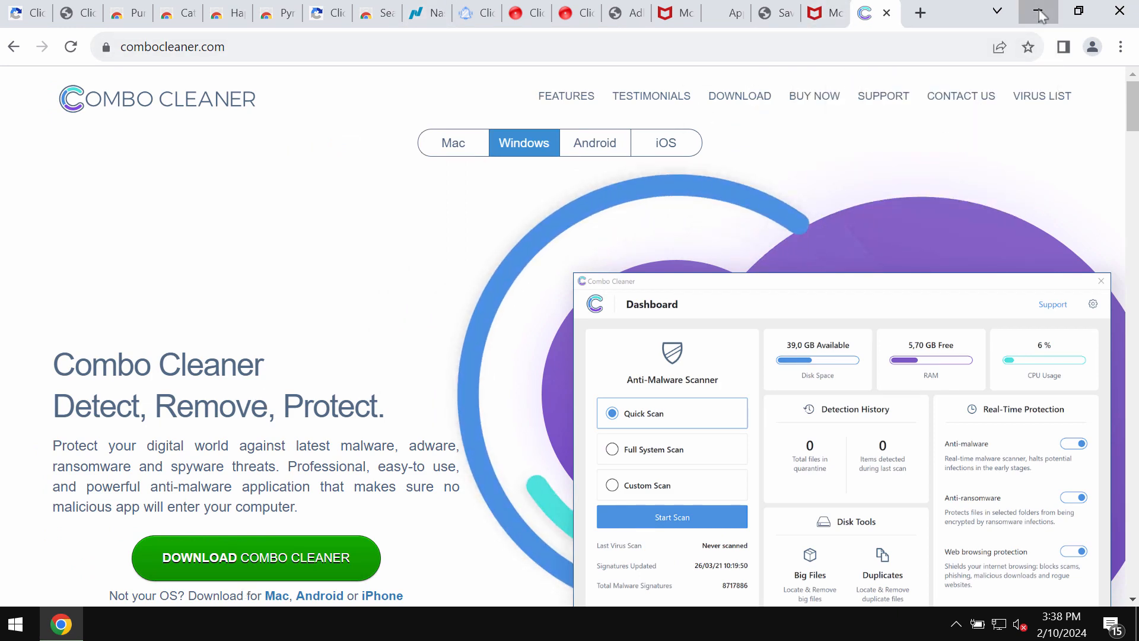
Minimize Chrome after viewing combocleaner.com to reveal the desktop
click(1037, 10)
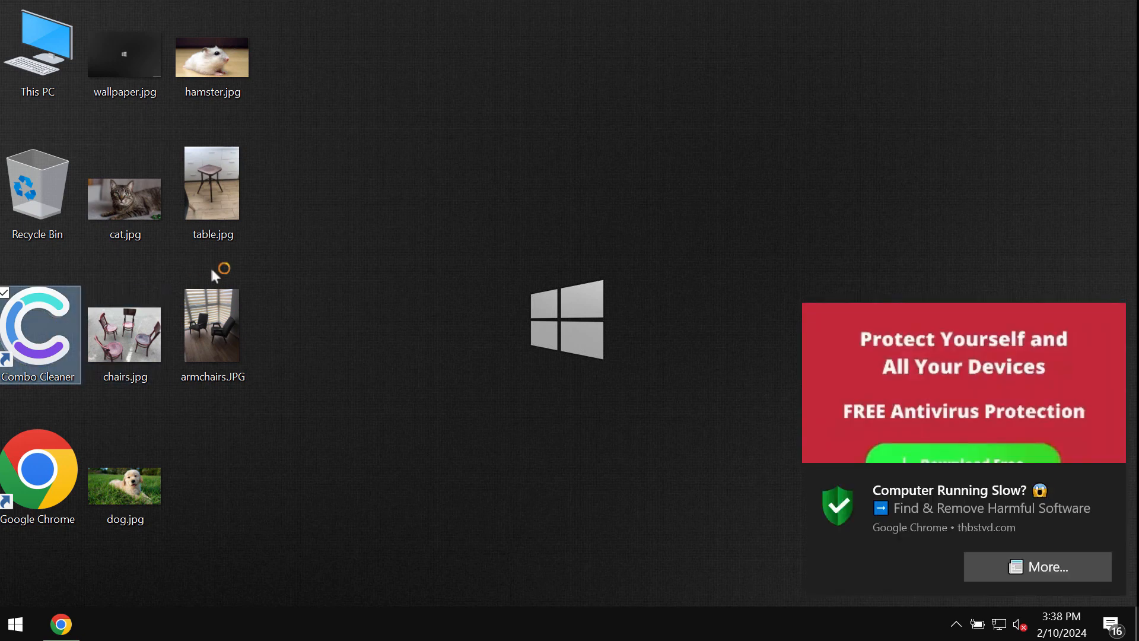
Launch Combo Cleaner from its desktop shortcut to reach the dashboard
double_click(39, 333)
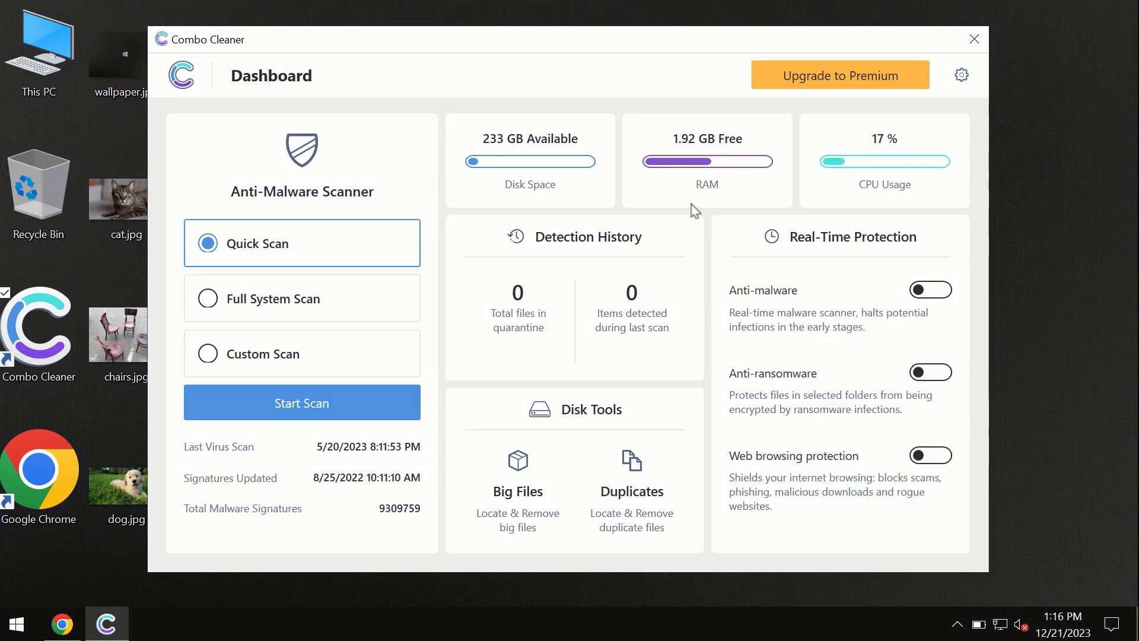
mouse_move(449, 80)
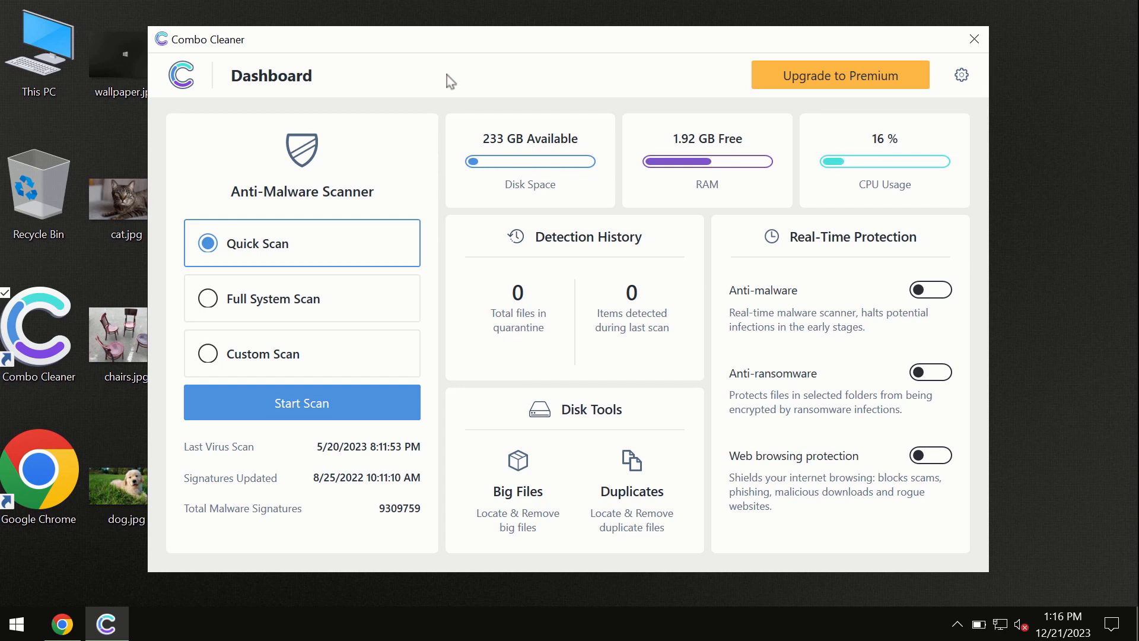
mouse_move(333, 247)
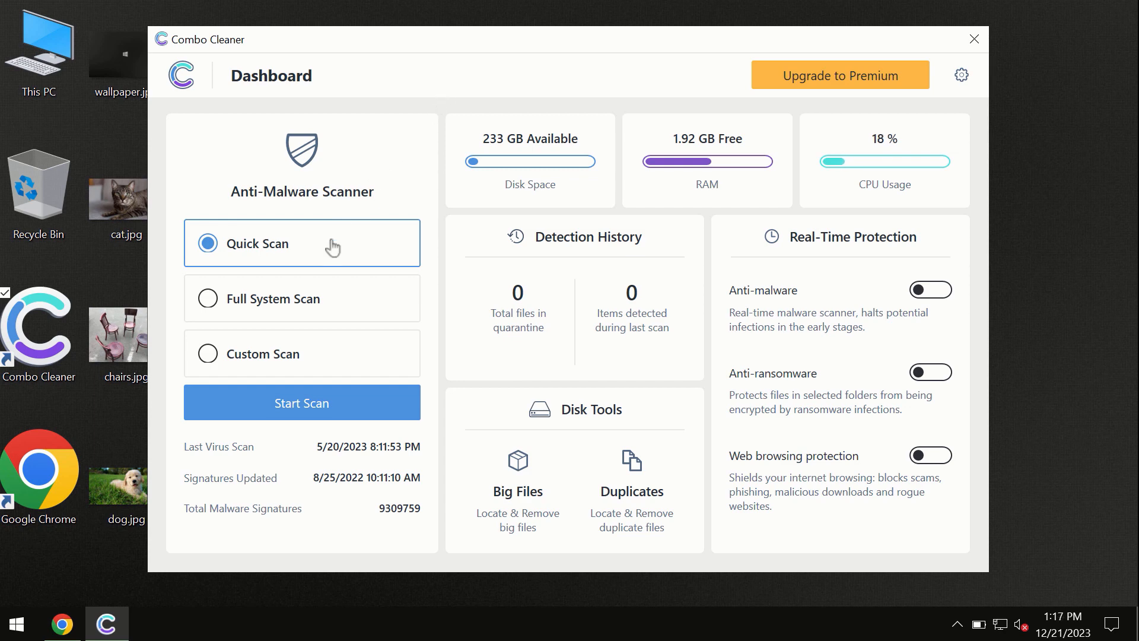
mouse_move(217, 261)
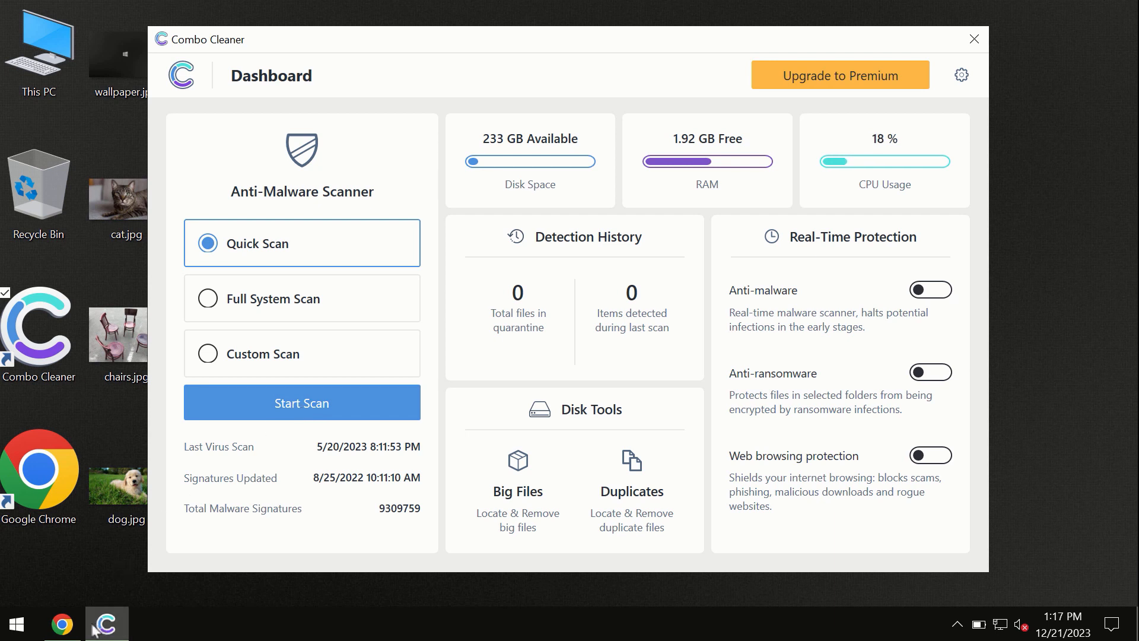
mouse_move(61, 623)
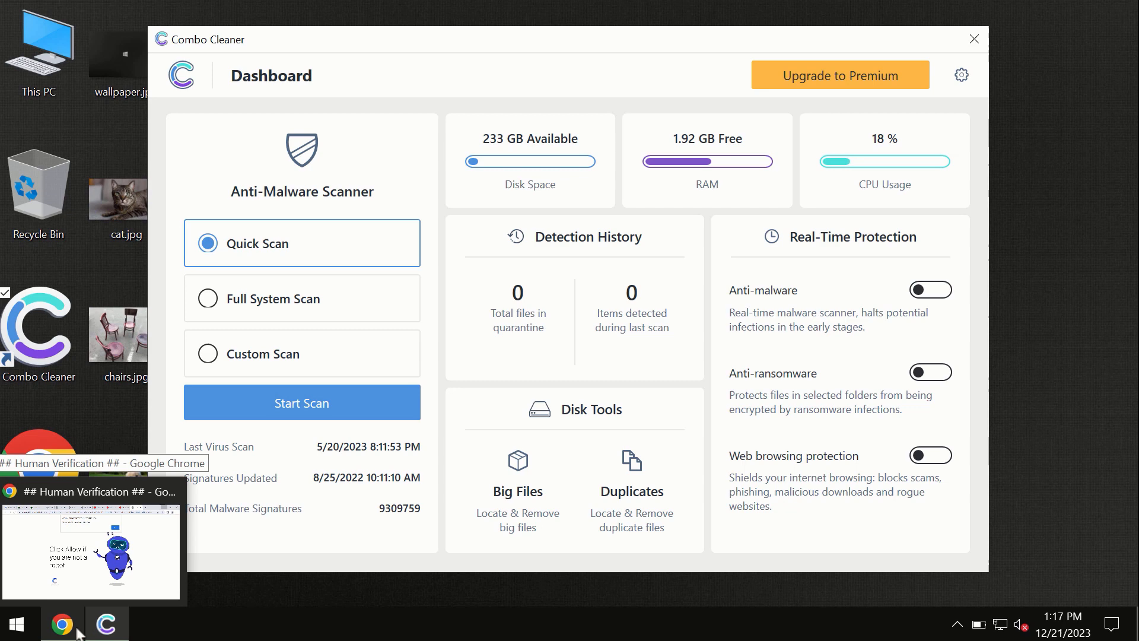
Restore Chrome, view the Mac product page on combocleaner.com, then minimize Chrome
click(61, 623)
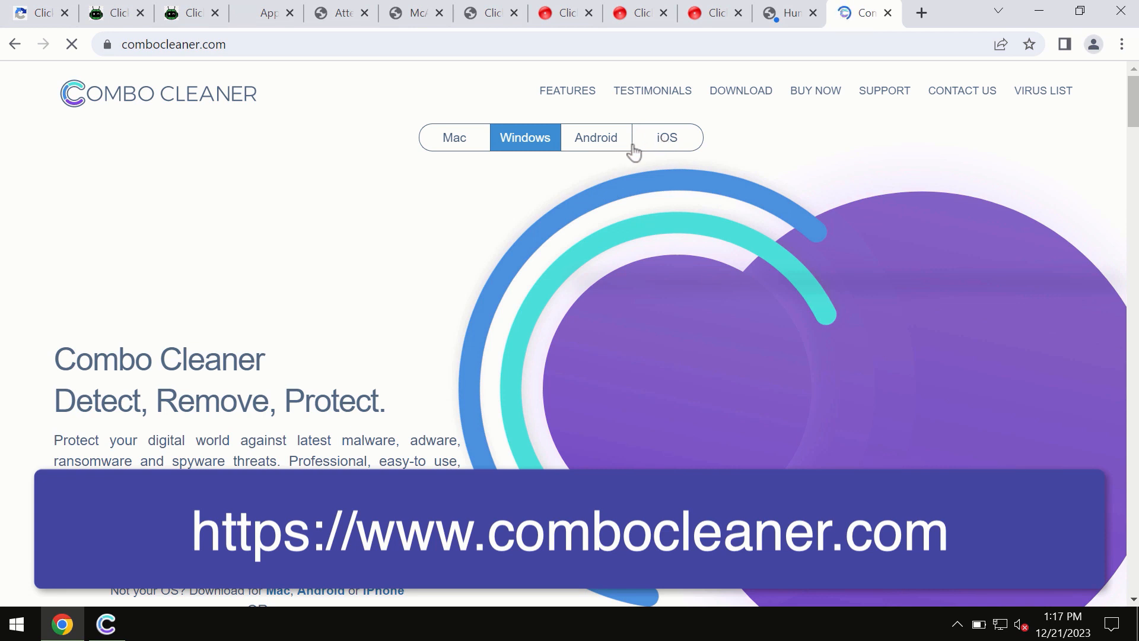
mouse_move(533, 179)
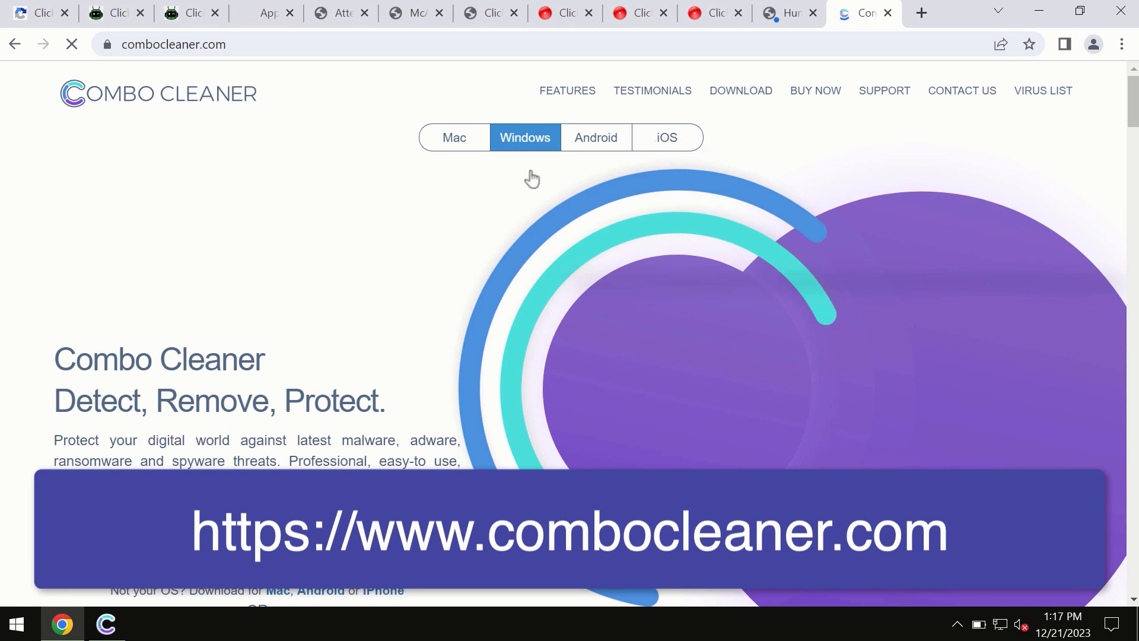
mouse_move(583, 164)
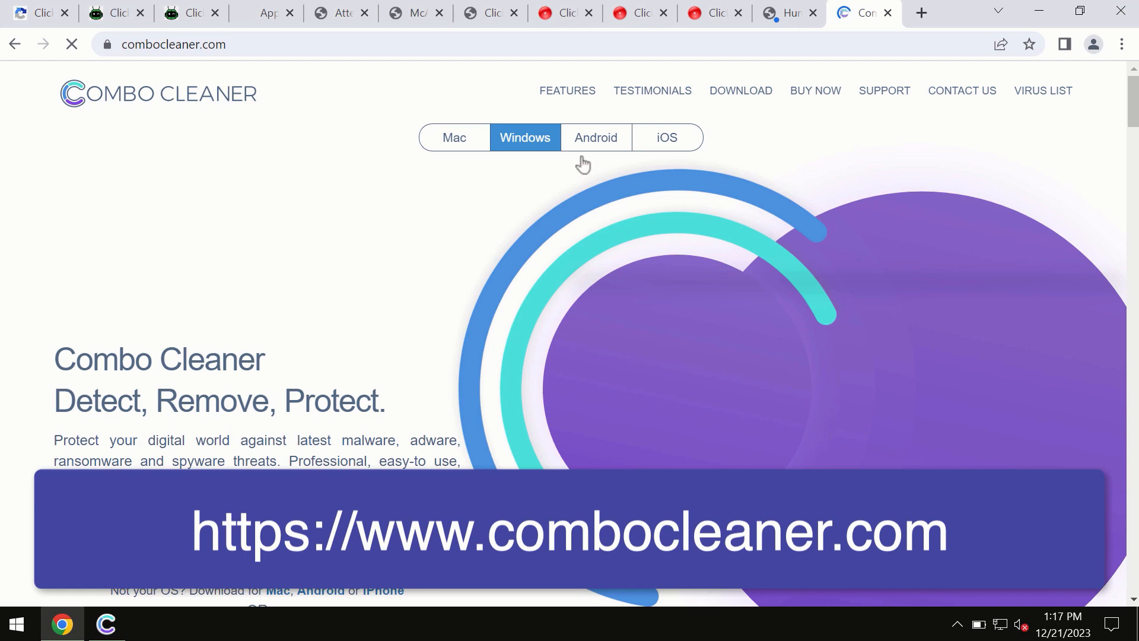
click(453, 137)
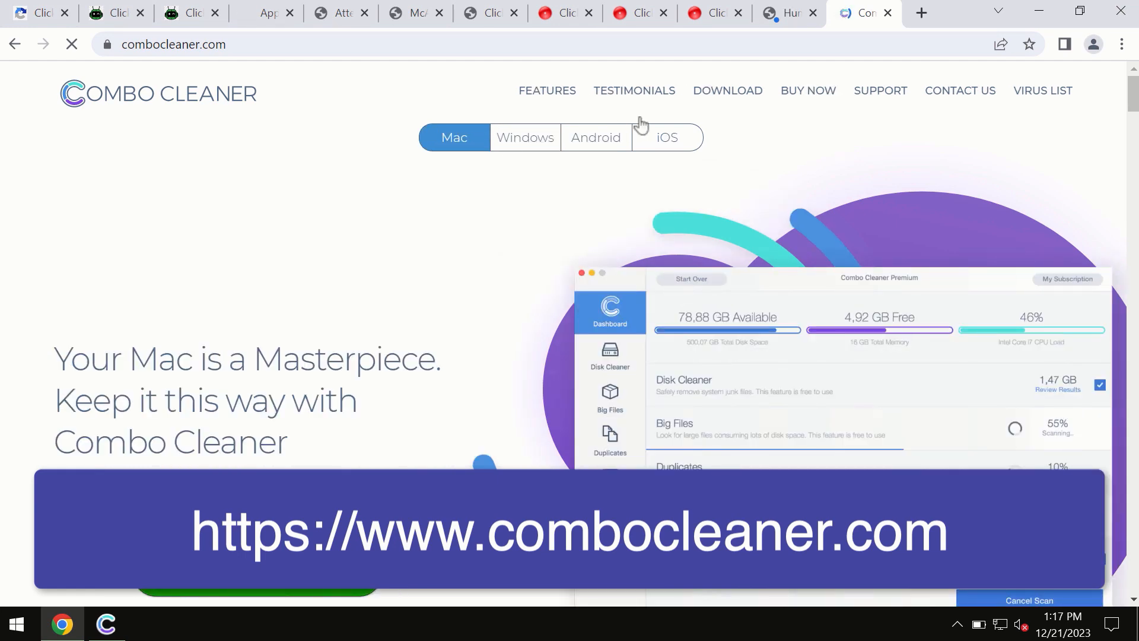
mouse_move(899, 157)
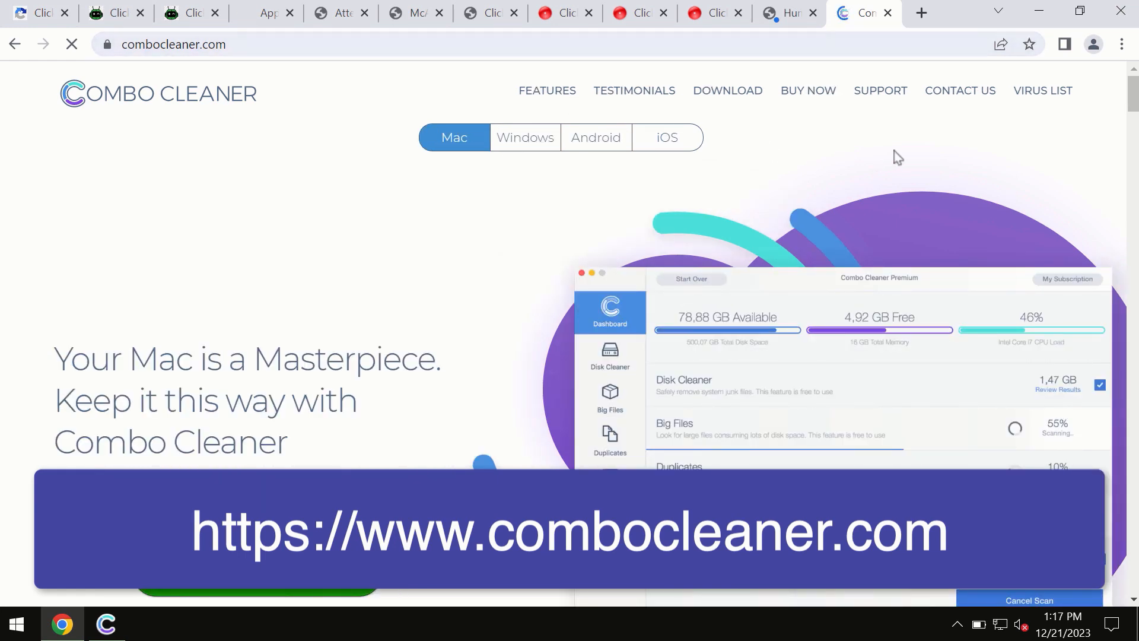
click(666, 137)
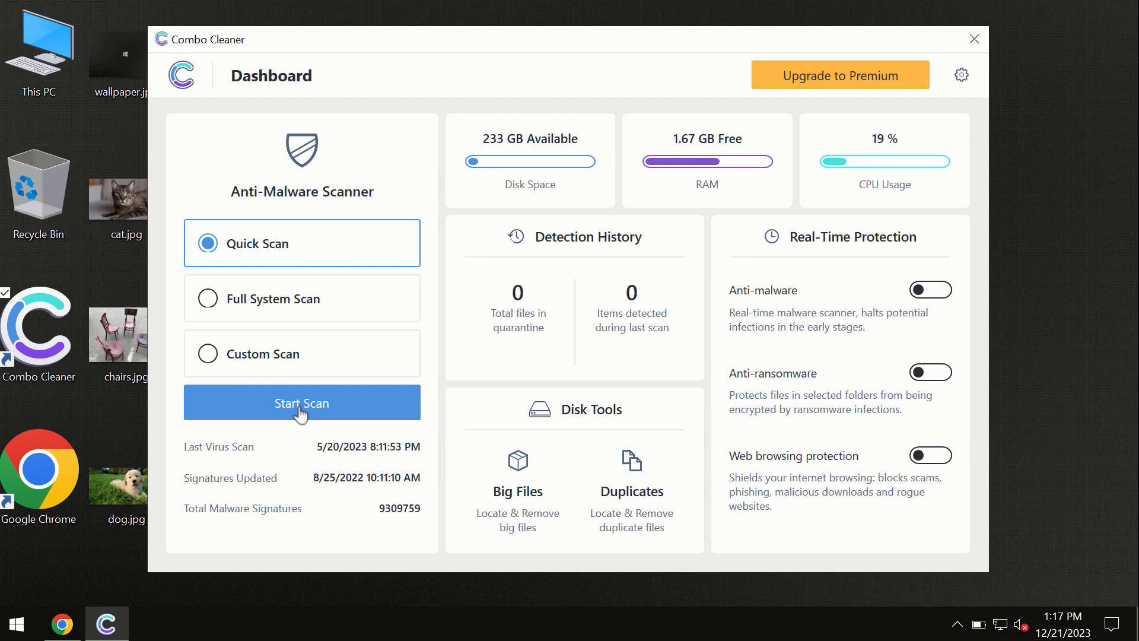
Start a Quick Scan in Combo Cleaner
click(301, 402)
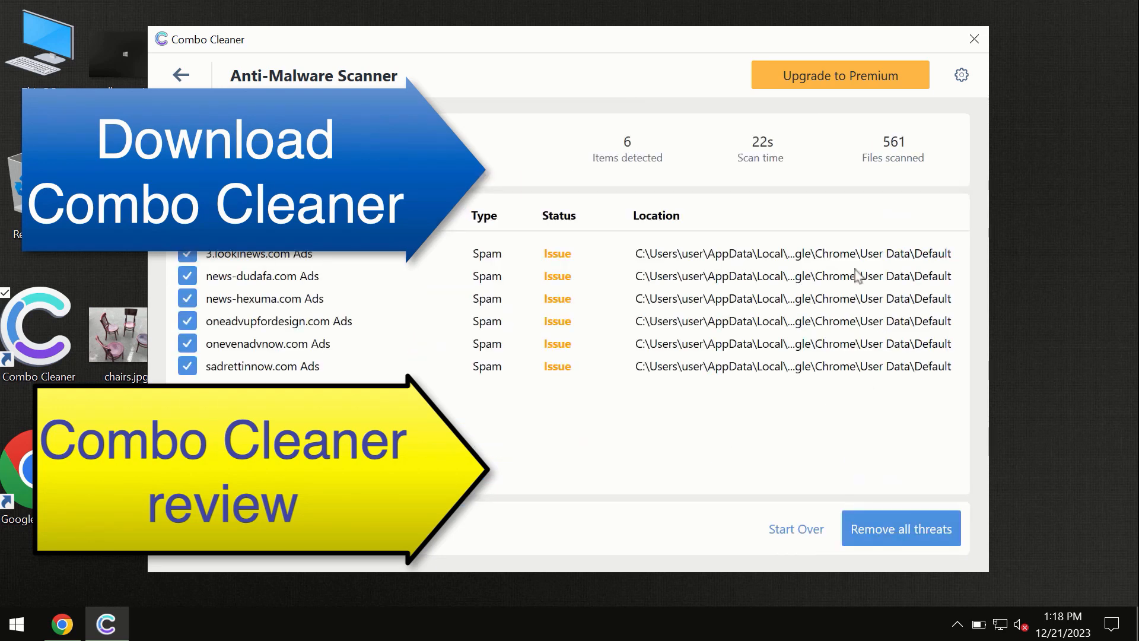
mouse_move(641, 66)
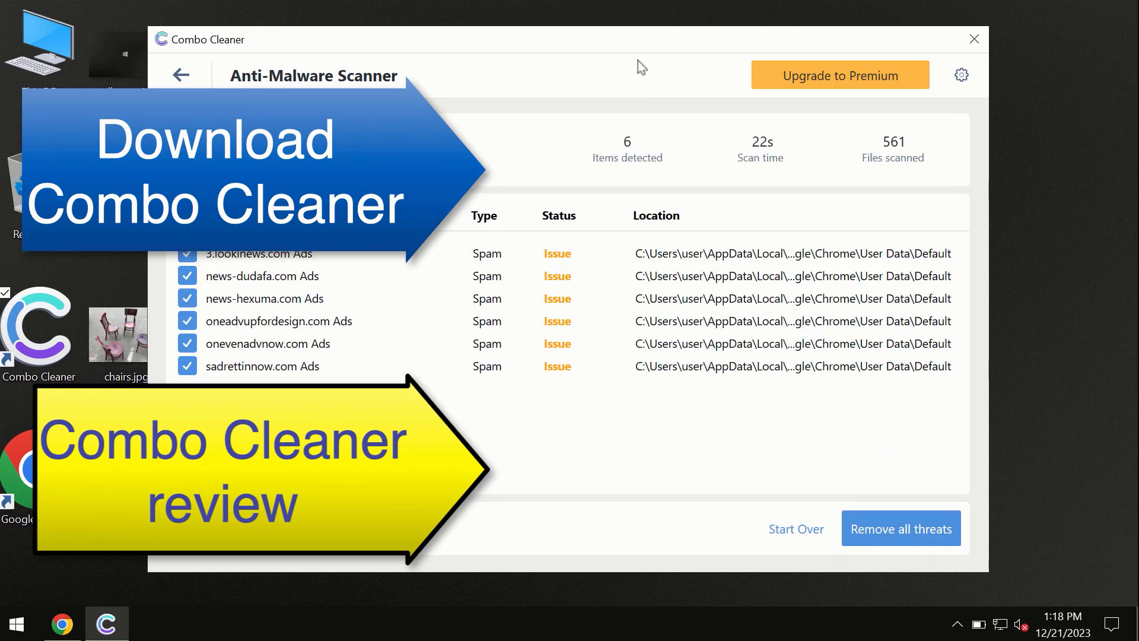
mouse_move(682, 107)
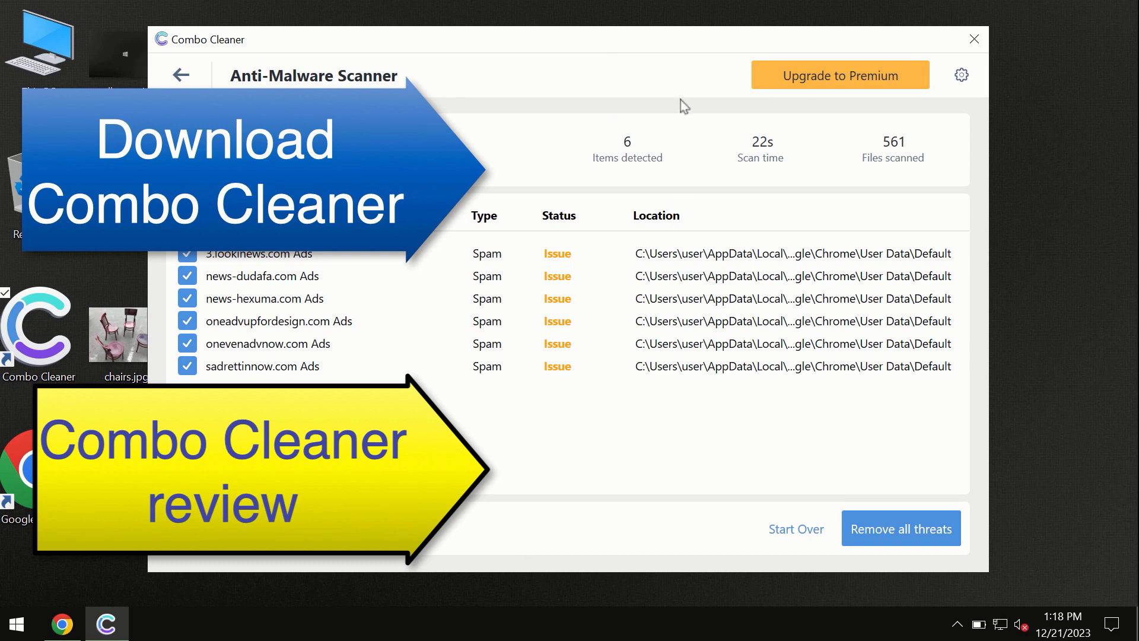
mouse_move(783, 128)
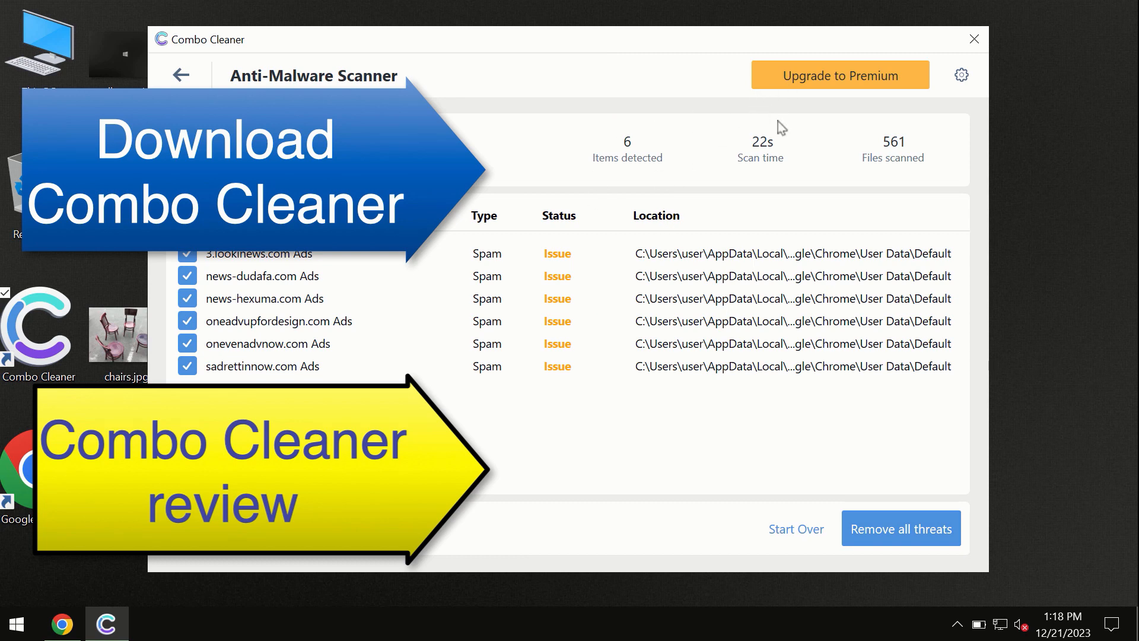
Choose Remove all threats for the six spam ad items
click(839, 75)
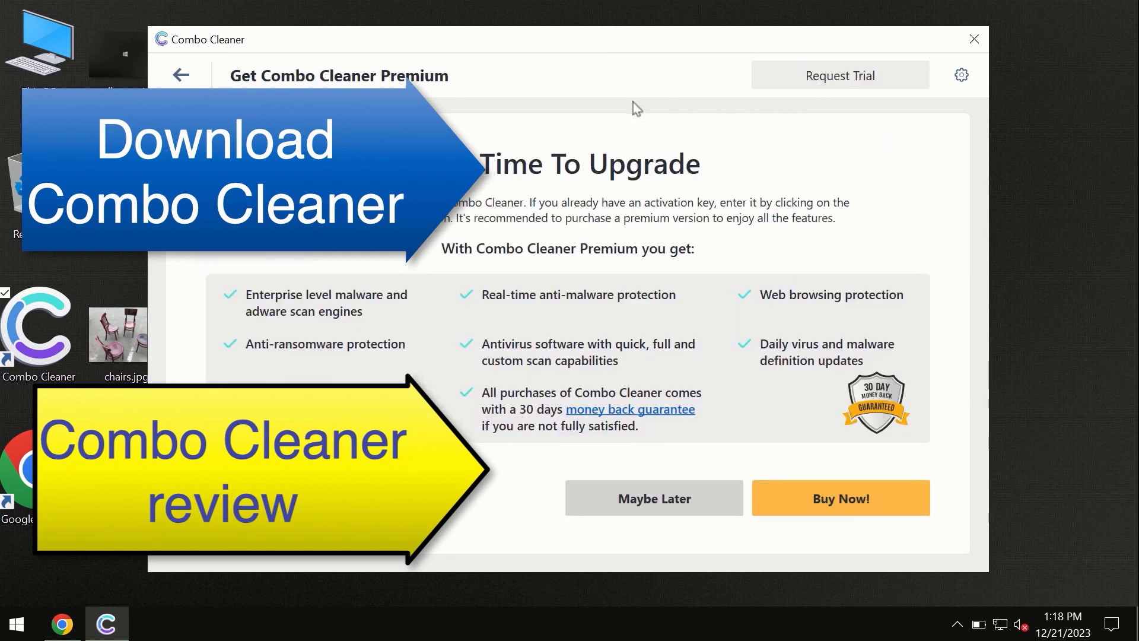